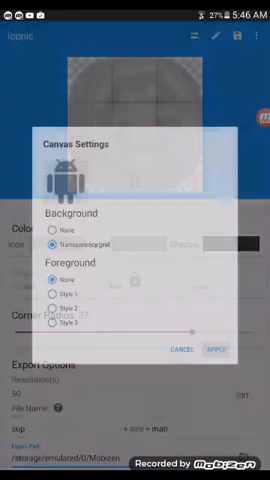
Step: Give the Iconic canvas a transparent background and a custom #000000 black colour
{"action": "left_click", "coordinate": [212, 348]}
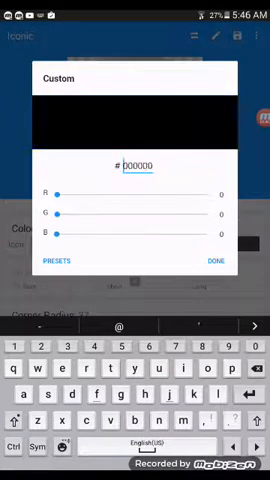
{"action": "left_click", "coordinate": [212, 261]}
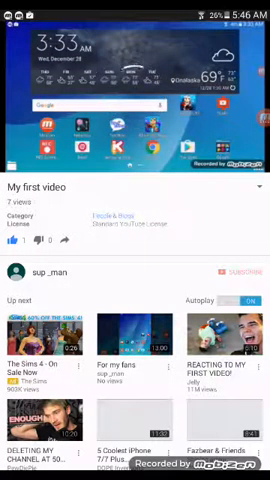
Step: Scroll through 'My first video' and its recommendations, liking the video
{"action": "scroll", "scroll_direction": "down", "scroll_amount": 3}
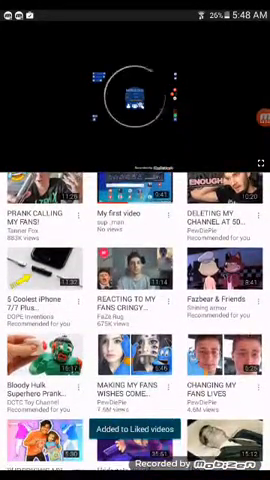
{"action": "scroll", "scroll_direction": "down", "scroll_amount": 3}
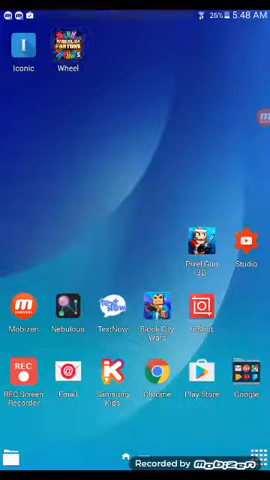
Step: Exit YouTube to the home screen and launch Wheel of Fortune
{"action": "left_click", "coordinate": [60, 48]}
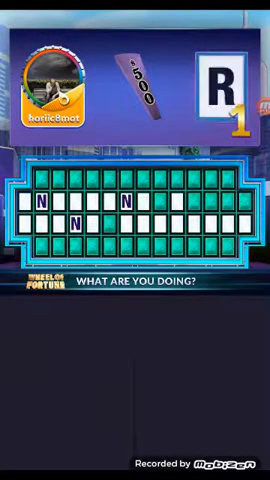
Step: Take more turns on the 'What Are You Doing?' puzzle, then open the apps list
{"action": "left_click", "coordinate": [37, 227]}
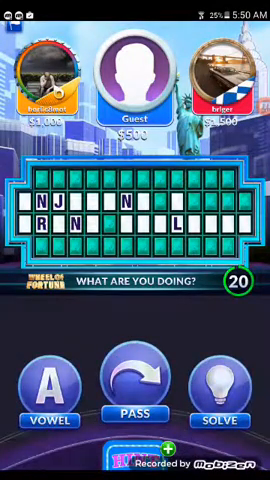
{"action": "left_click", "coordinate": [48, 373]}
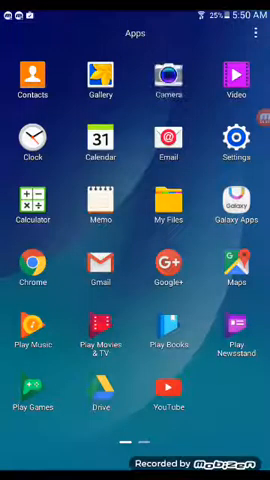
Step: Close the full apps list to show the launcher home screen
{"action": "scroll", "scroll_direction": "left", "scroll_amount": 3}
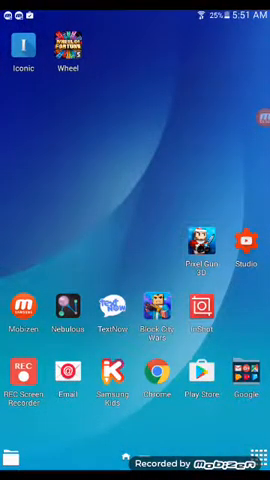